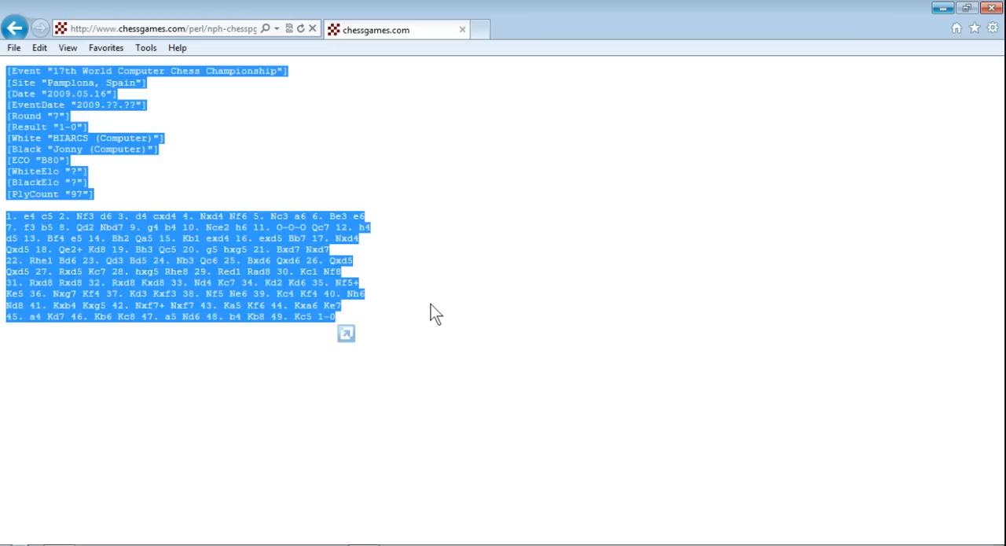
{"action": "mouse_move", "coordinate": [216, 245]}
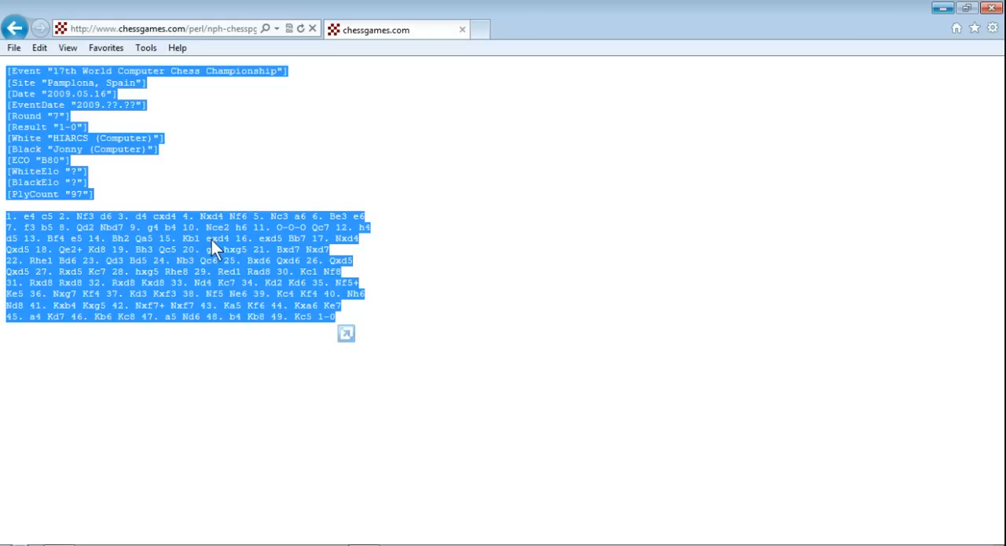
{"action": "mouse_move", "coordinate": [88, 50]}
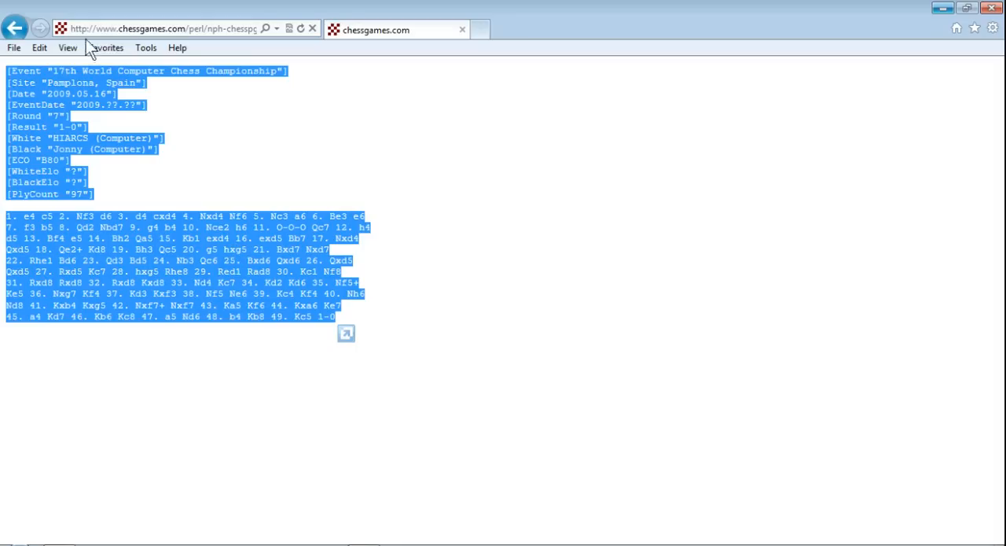
{"action": "mouse_move", "coordinate": [861, 55]}
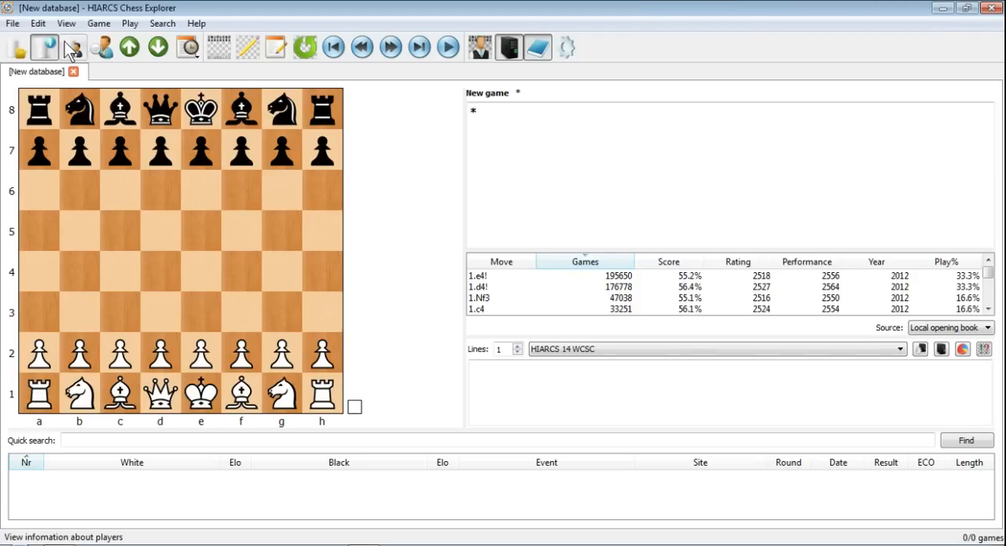
Paste the clipboard PGN of HIARCS vs Jonny (2009 WCCC) via Edit > Paste > Game.
{"action": "left_click", "coordinate": [37, 23]}
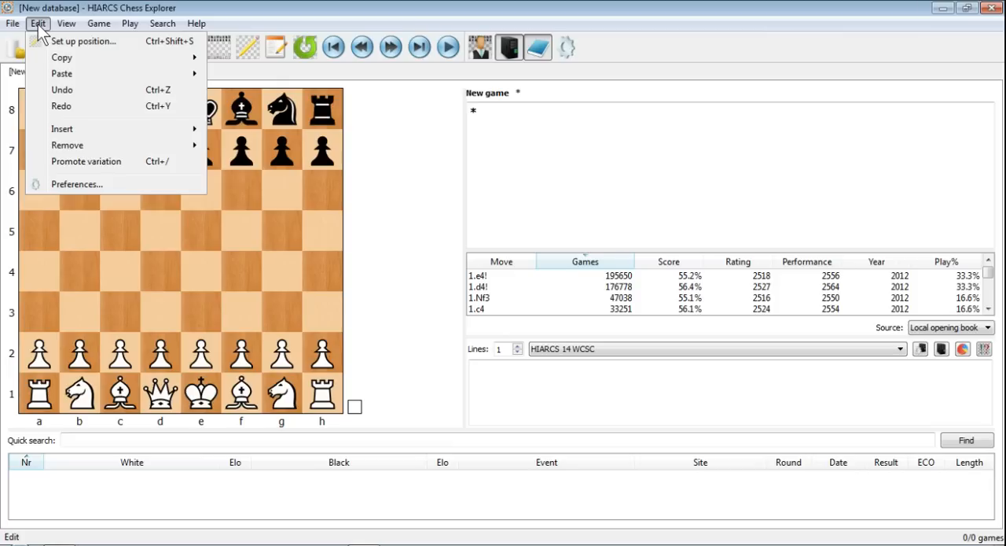
{"action": "left_click", "coordinate": [61, 73]}
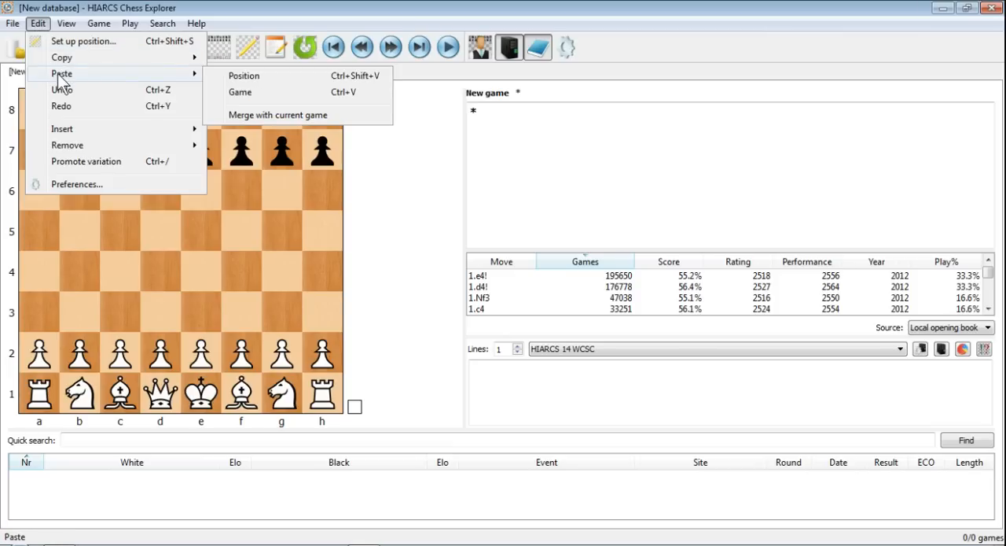
{"action": "mouse_move", "coordinate": [189, 85]}
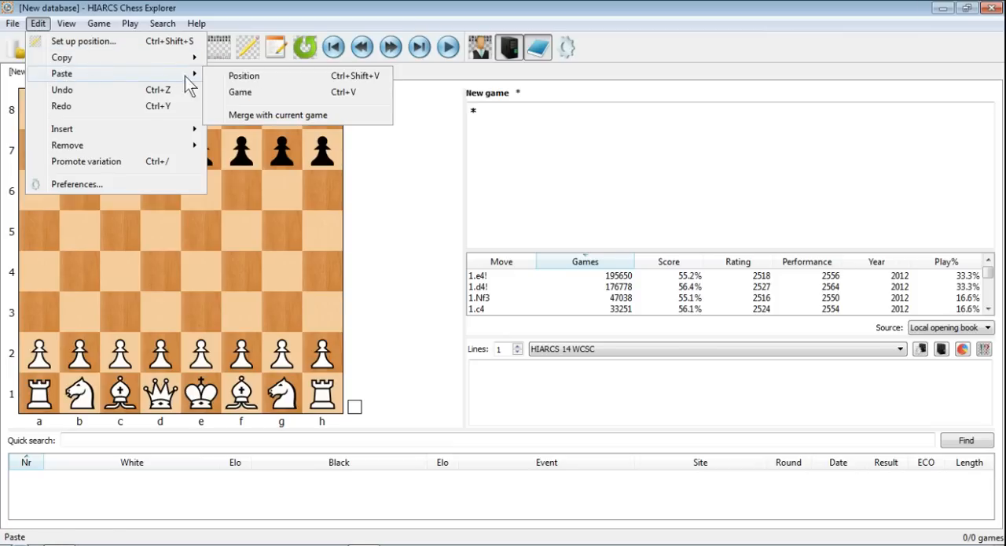
{"action": "mouse_move", "coordinate": [240, 92]}
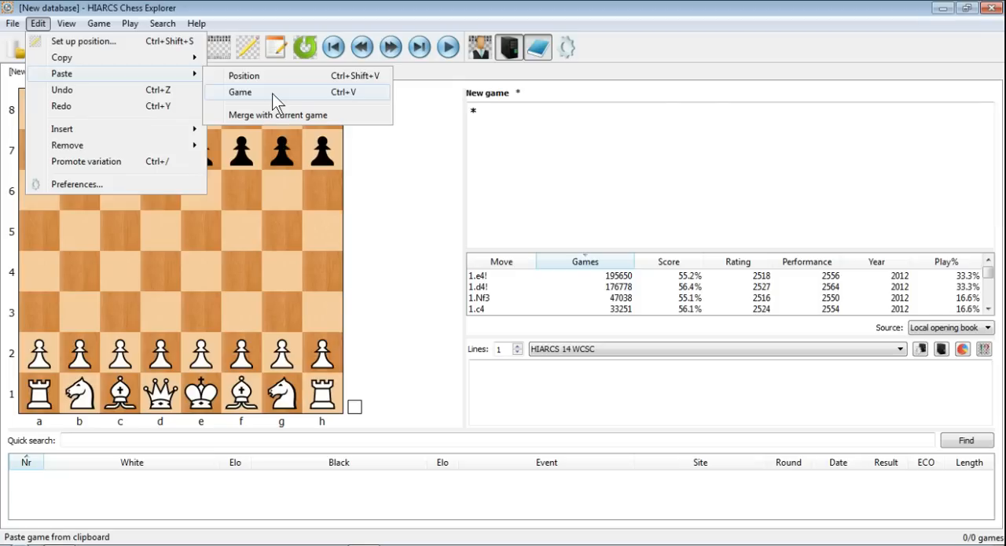
{"action": "left_click", "coordinate": [239, 92]}
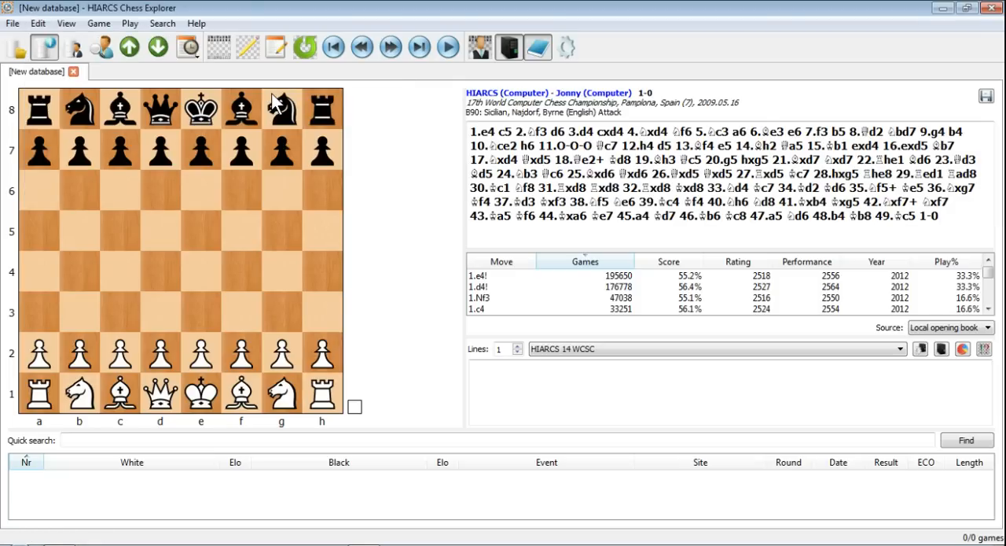
{"action": "mouse_move", "coordinate": [277, 106]}
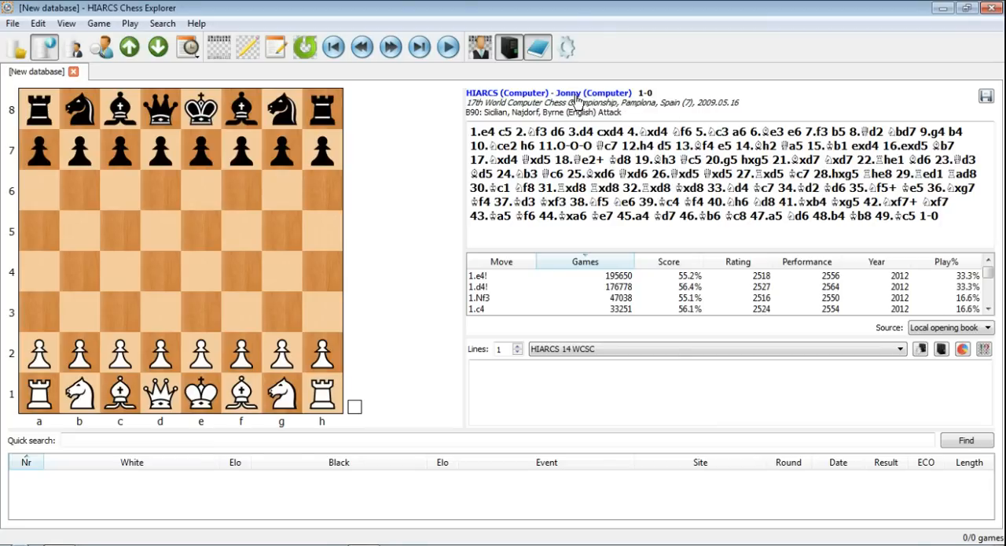
{"action": "mouse_move", "coordinate": [810, 171]}
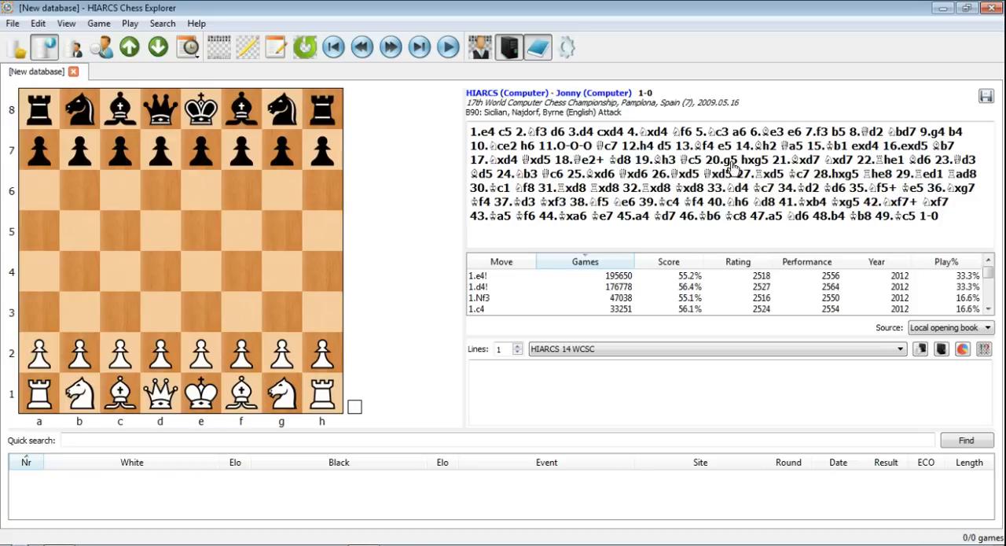
Select move 20.g5 in the notation, then start a new game, triggering the save prompt.
{"action": "left_click", "coordinate": [722, 160]}
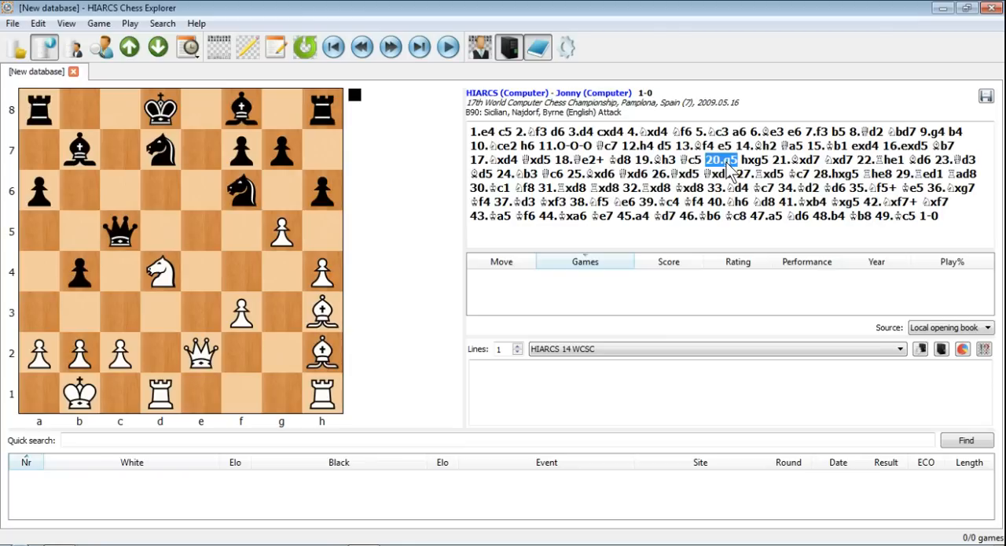
{"action": "mouse_move", "coordinate": [326, 110]}
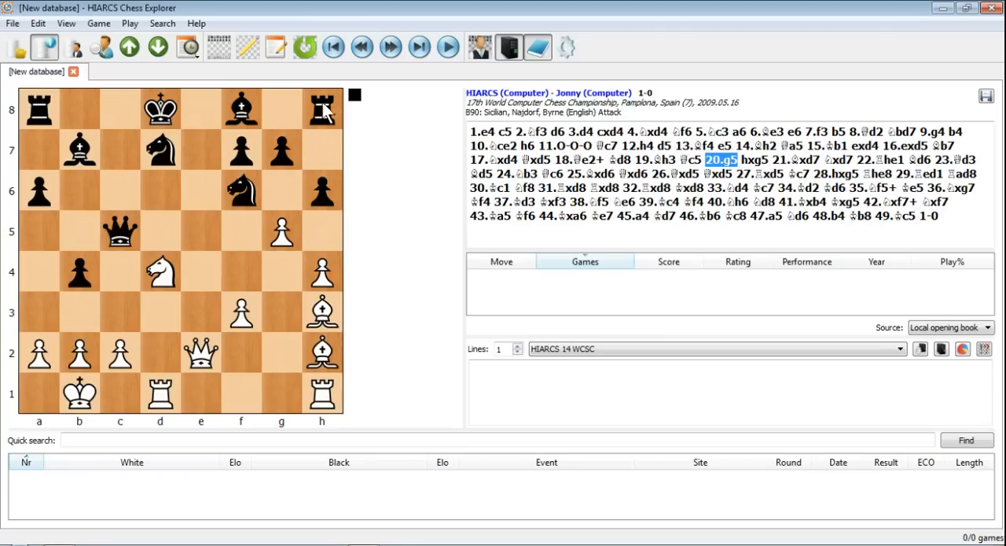
{"action": "left_click", "coordinate": [37, 23]}
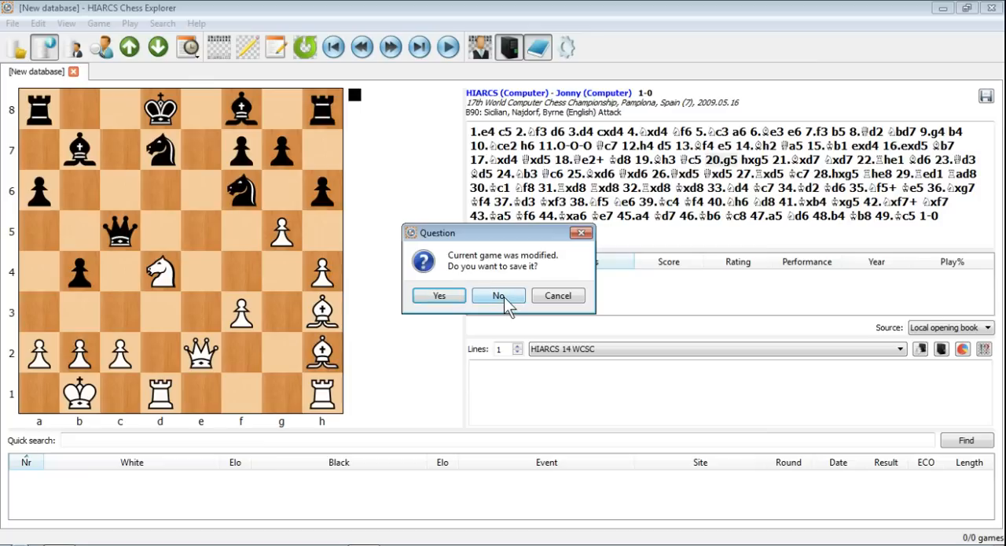
Decline saving, then paste the position after 20.g5 via Edit > Paste > Position.
{"action": "left_click", "coordinate": [497, 295]}
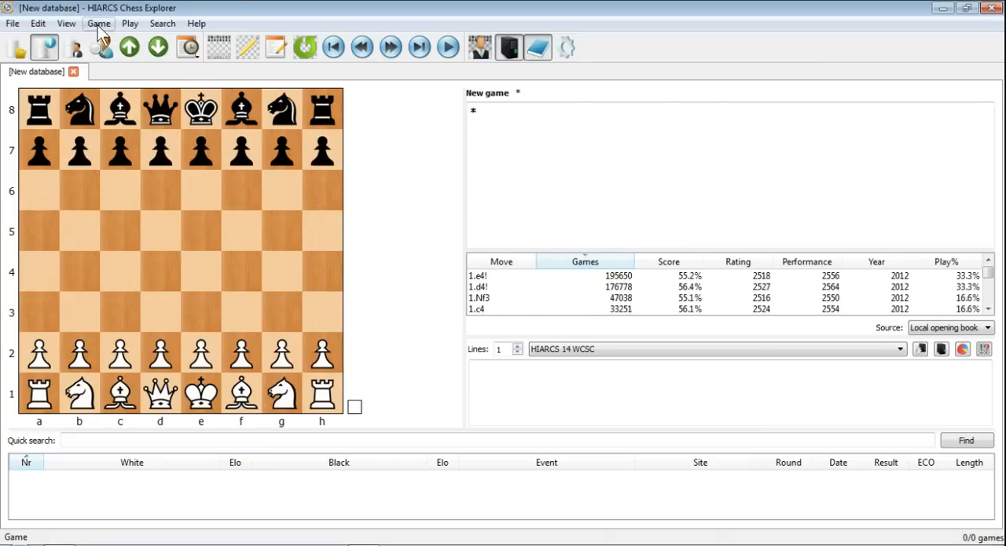
{"action": "left_click", "coordinate": [38, 23]}
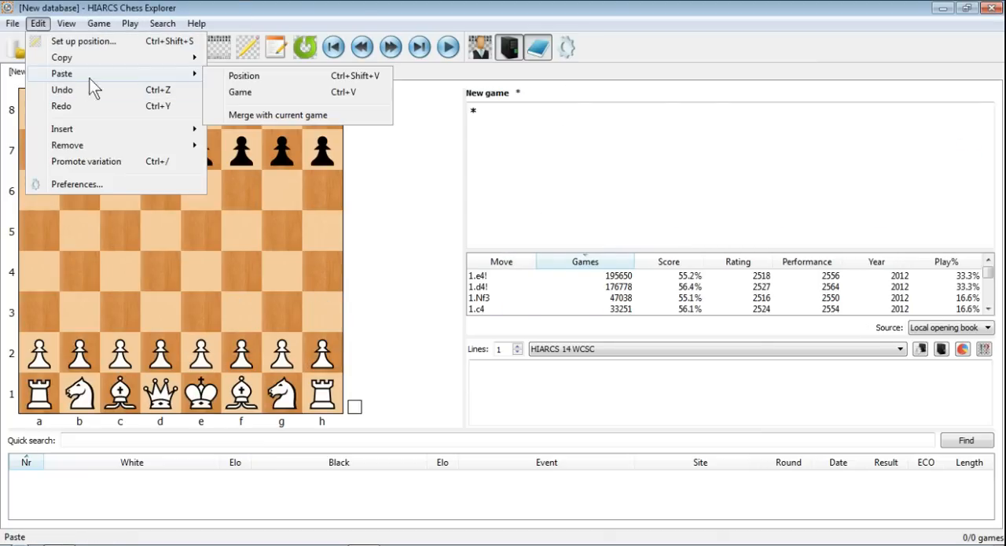
{"action": "left_click", "coordinate": [244, 75]}
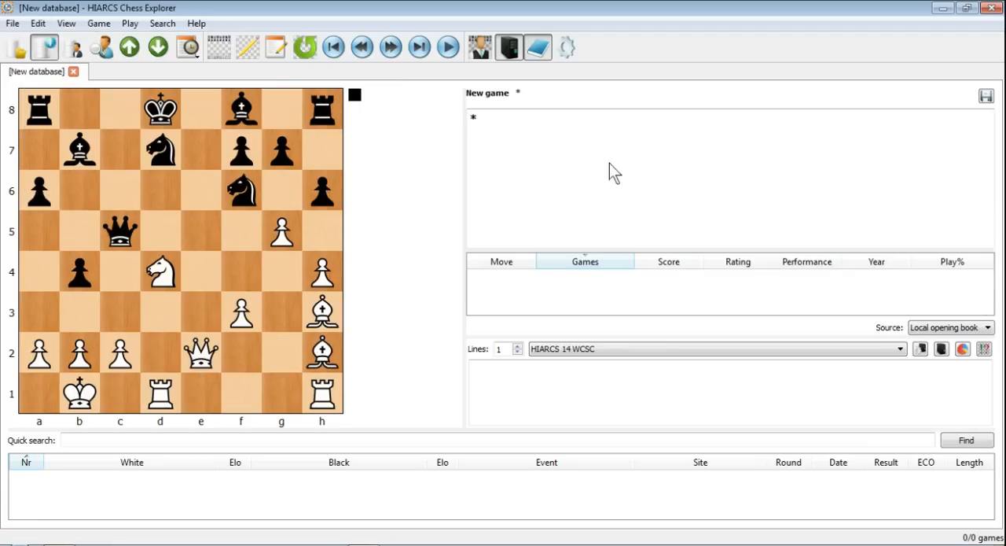